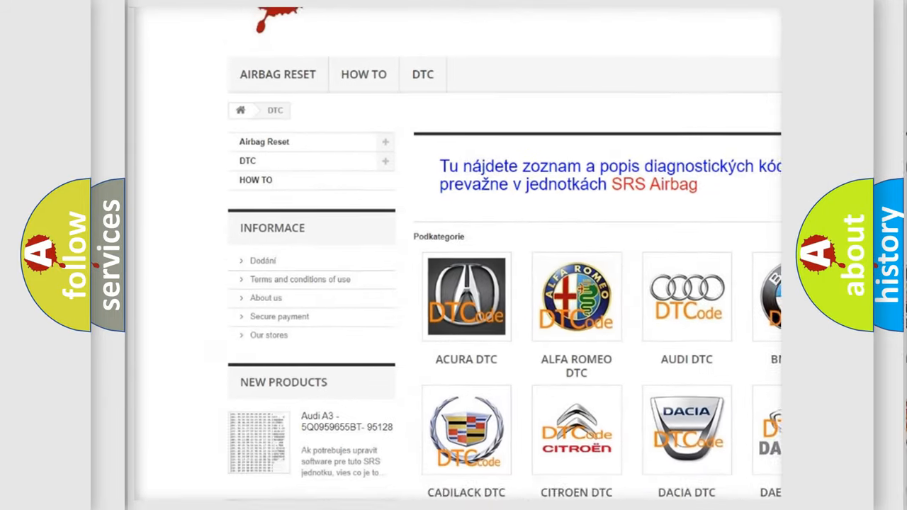
scroll("down", 3)
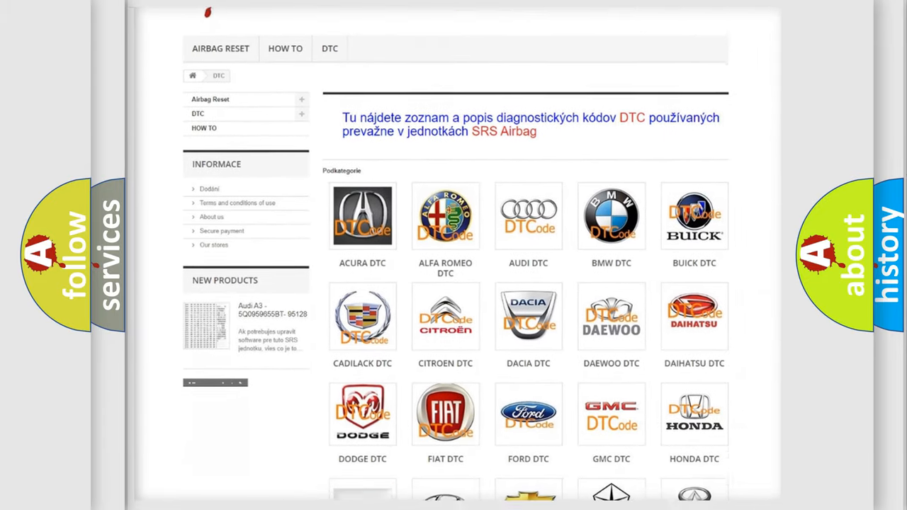
scroll("down", 3)
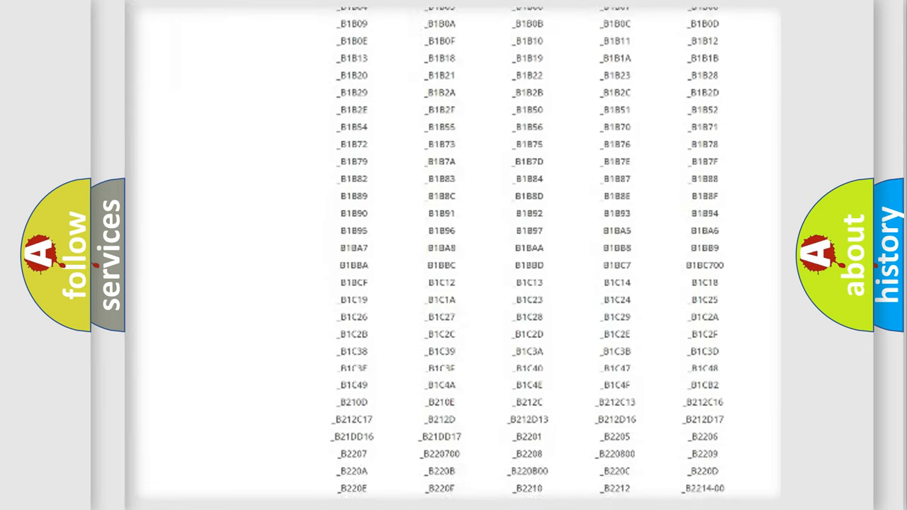
scroll("down", 3)
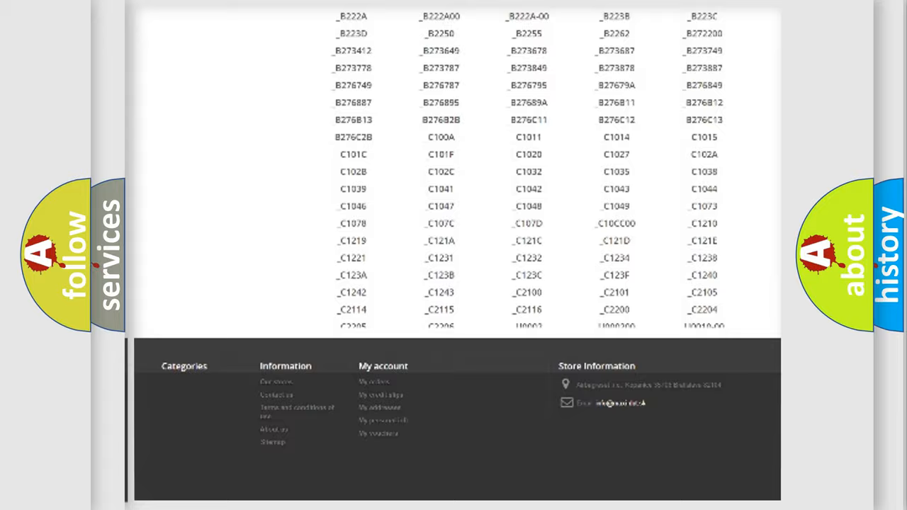
scroll("up", 3)
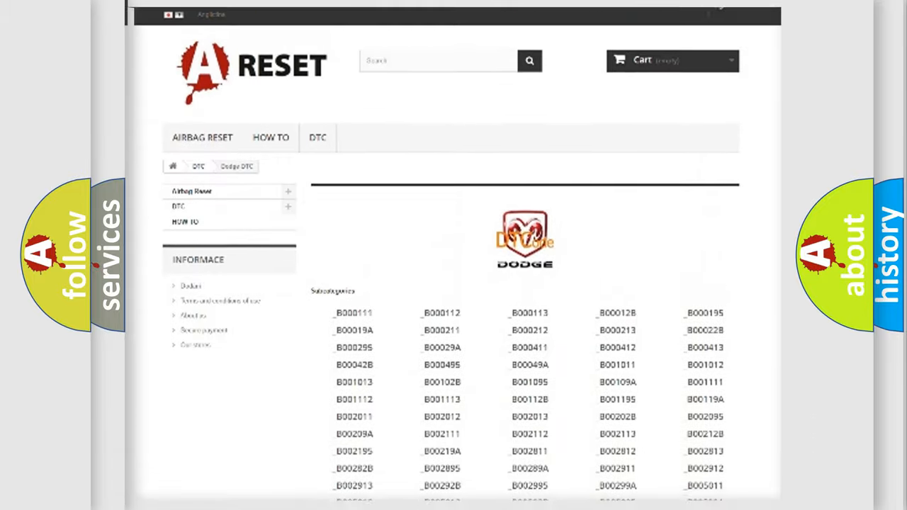